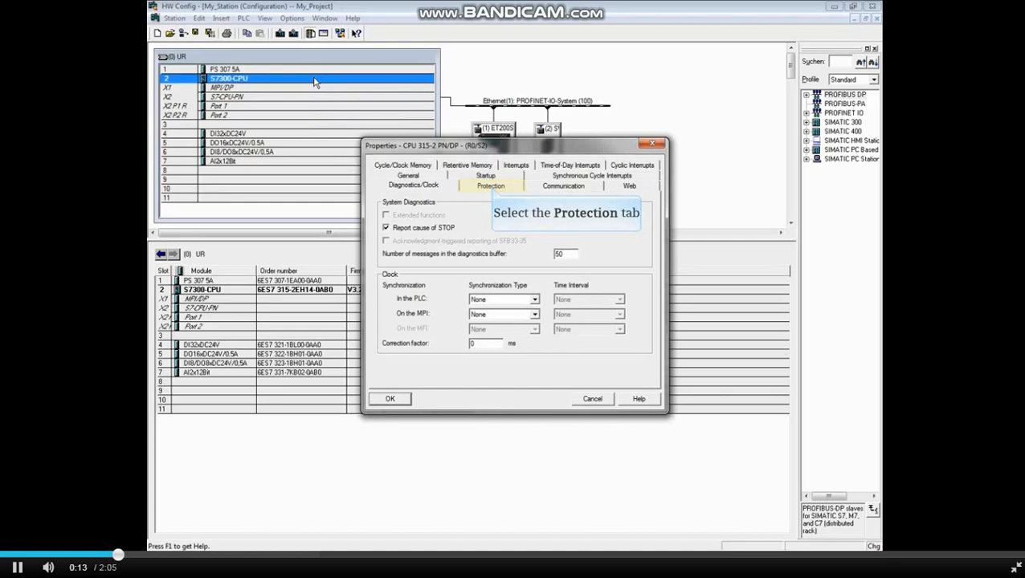
# Show the Protection settings in the CPU 315-2 PN/DP properties
pyautogui.click(491, 186)
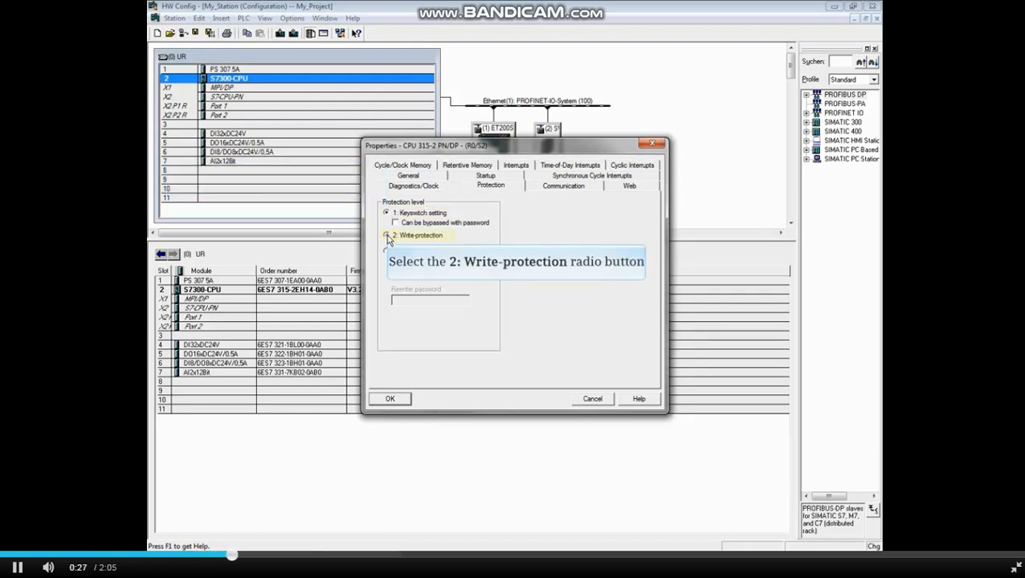
# Choose protection level 2: Write-protection, revealing the password fields
pyautogui.click(387, 234)
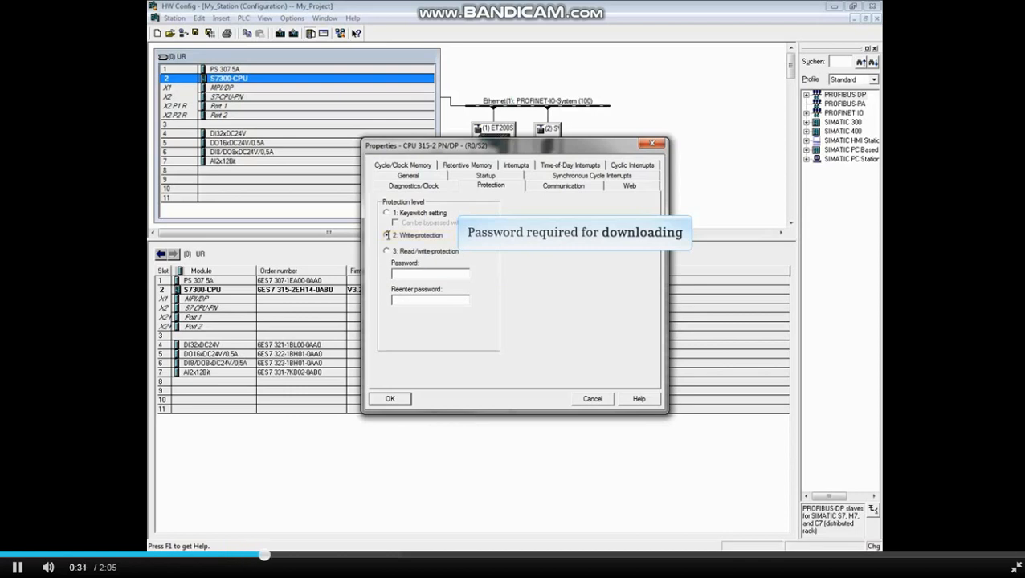
pyautogui.click(430, 273)
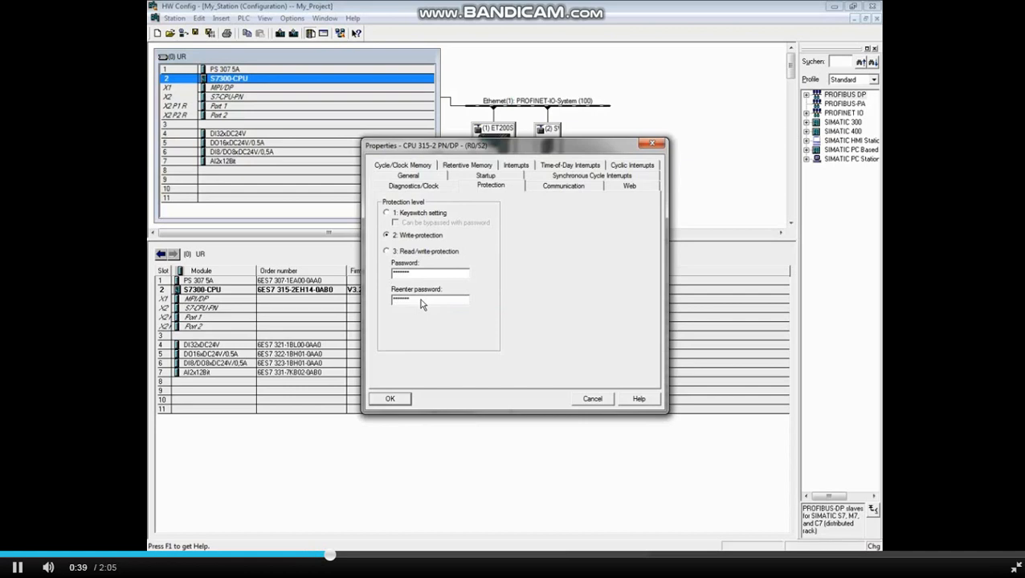
pyautogui.click(386, 250)
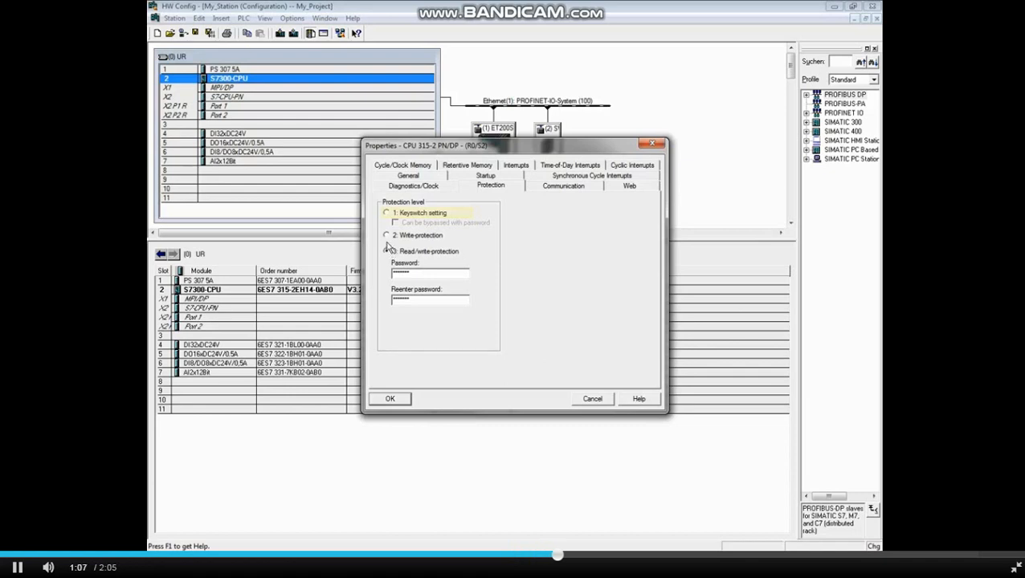
# Revert to protection level 1: Keyswitch setting and confirm the CPU properties with OK
pyautogui.click(385, 212)
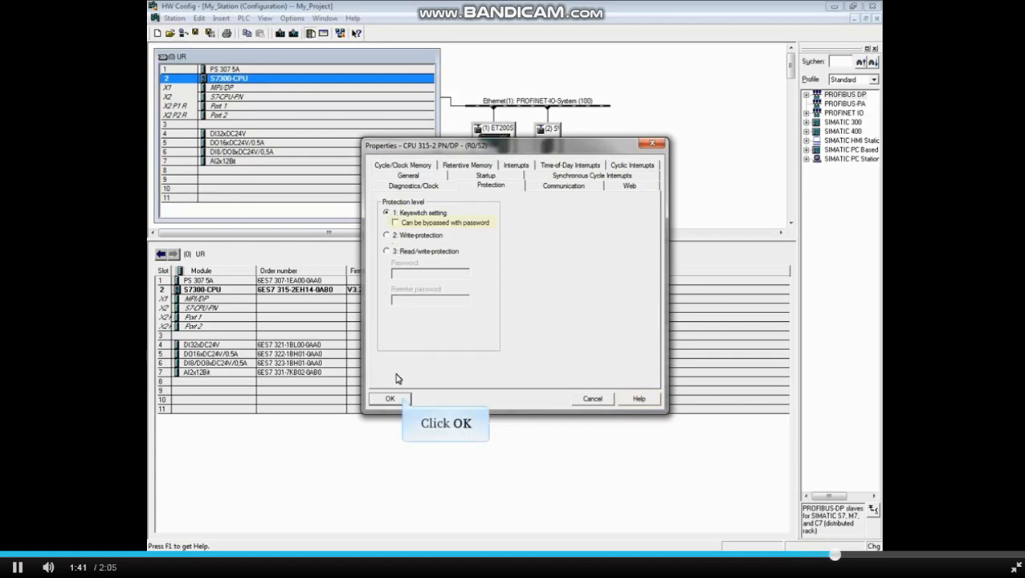
pyautogui.click(389, 398)
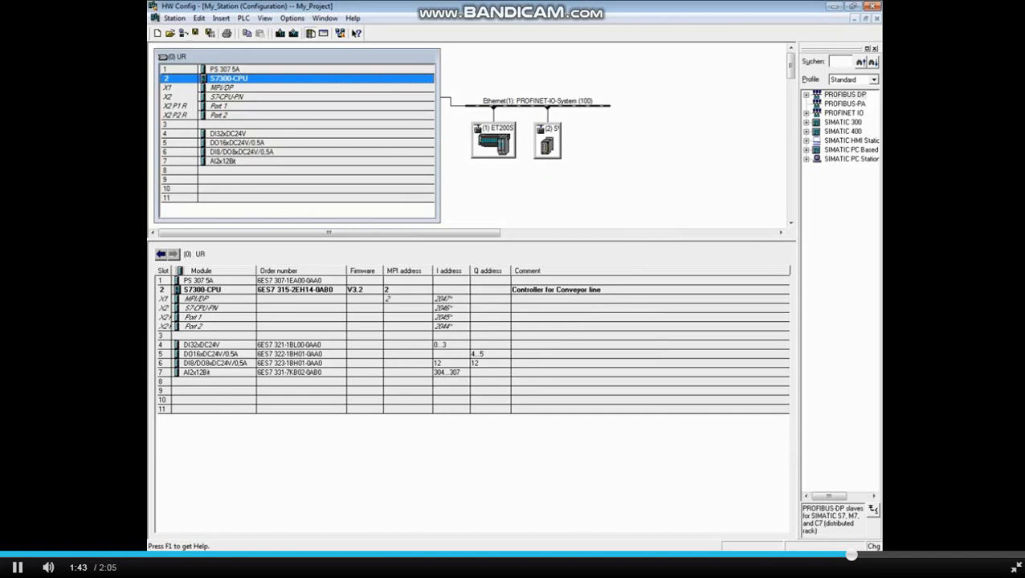